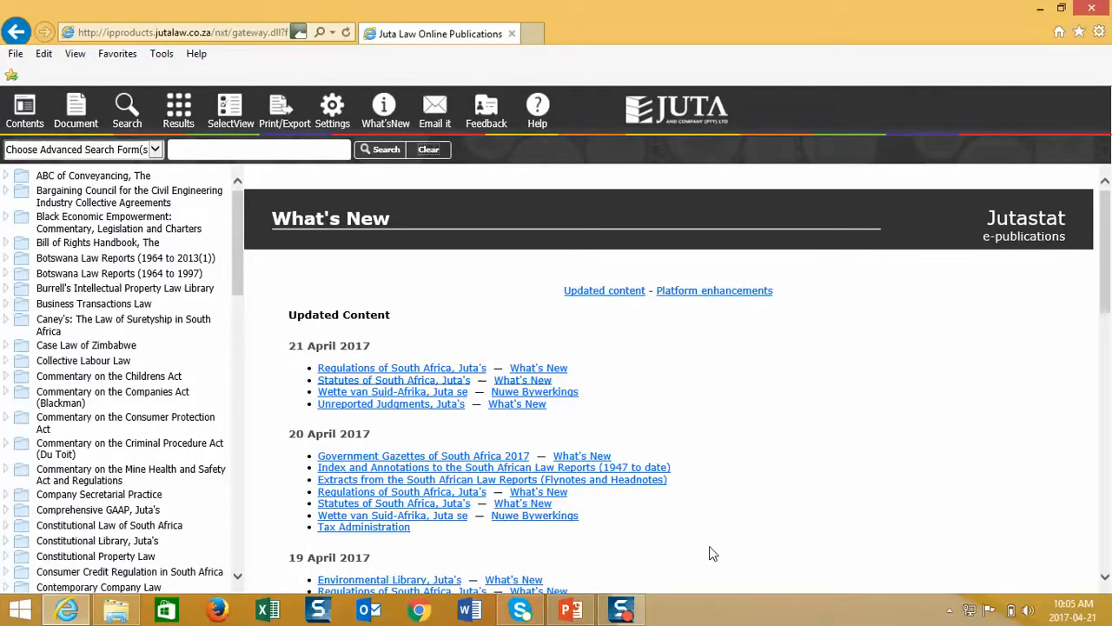
pyautogui.moveTo(690, 379)
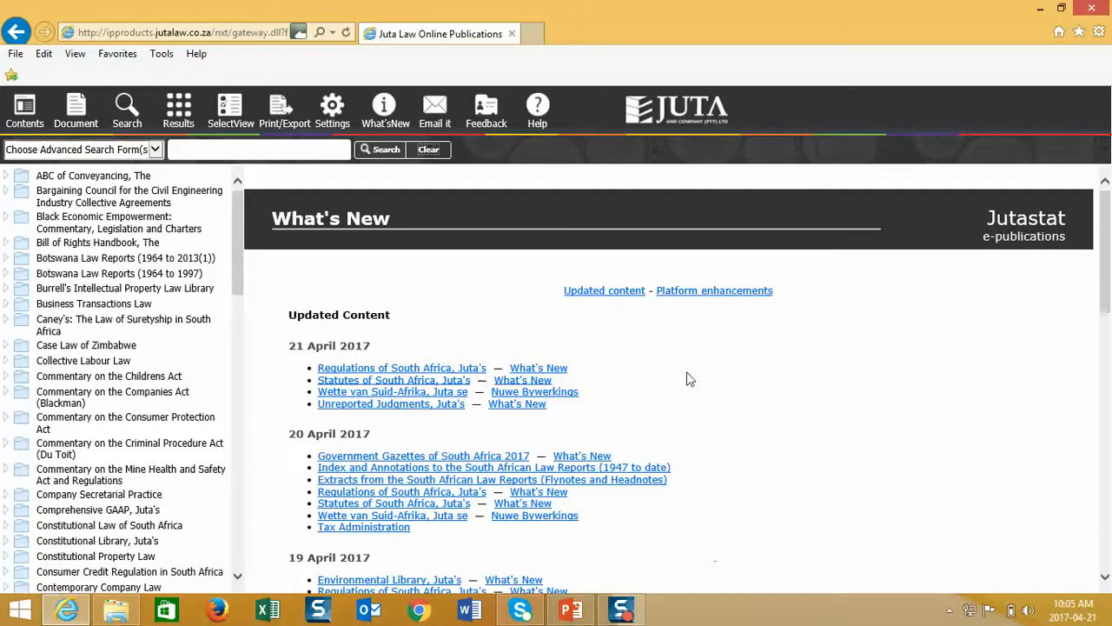
pyautogui.moveTo(341, 183)
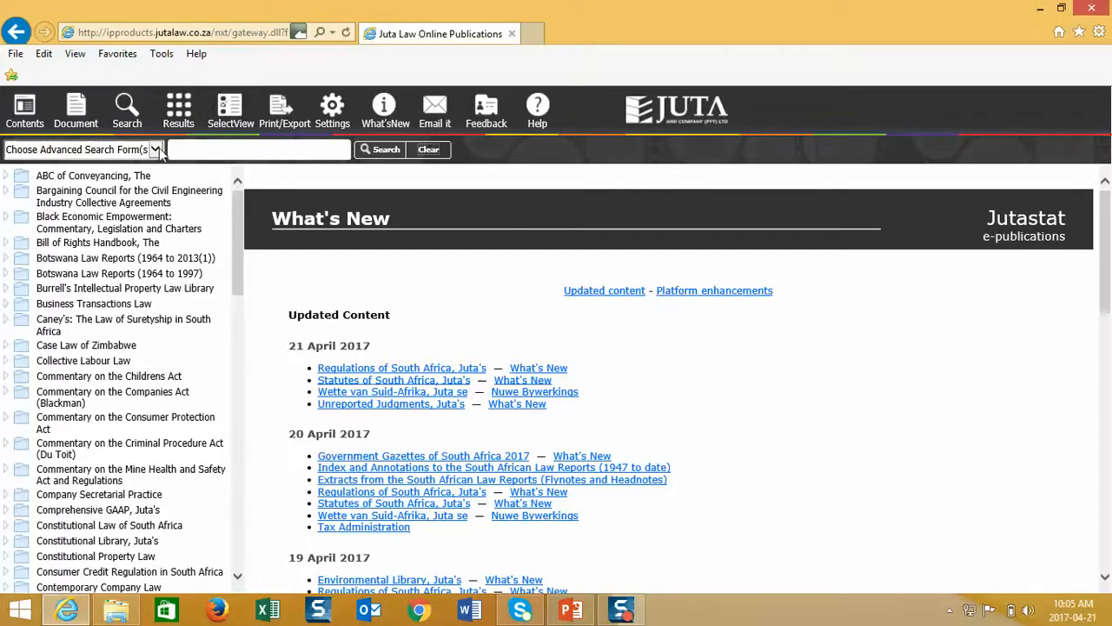
# Choose Advanced Search from the search forms list.
pyautogui.click(156, 149)
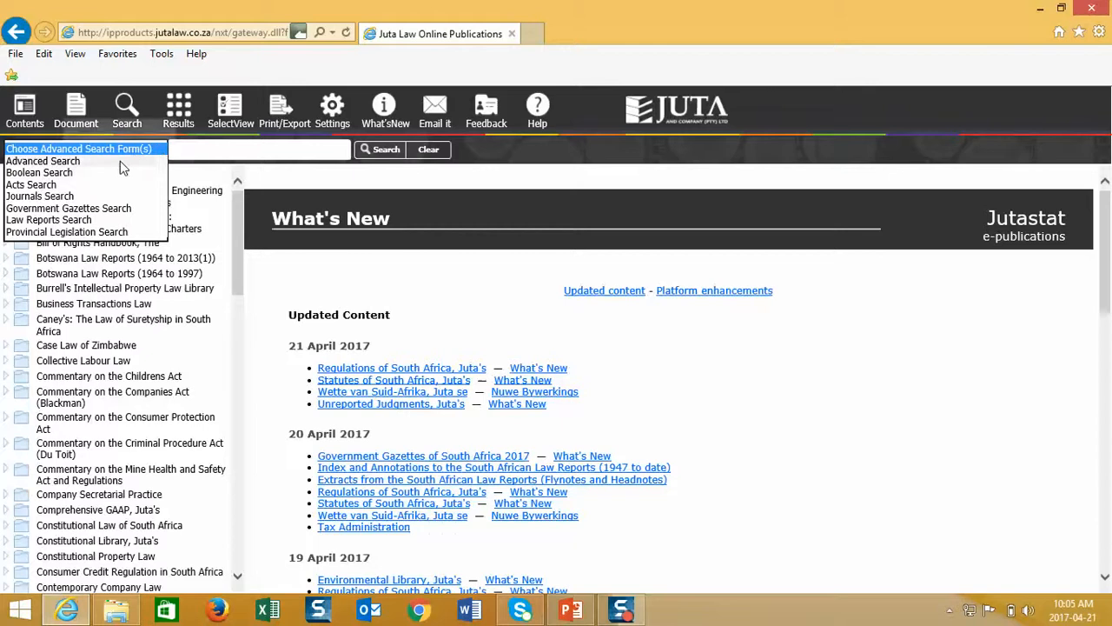
pyautogui.click(42, 161)
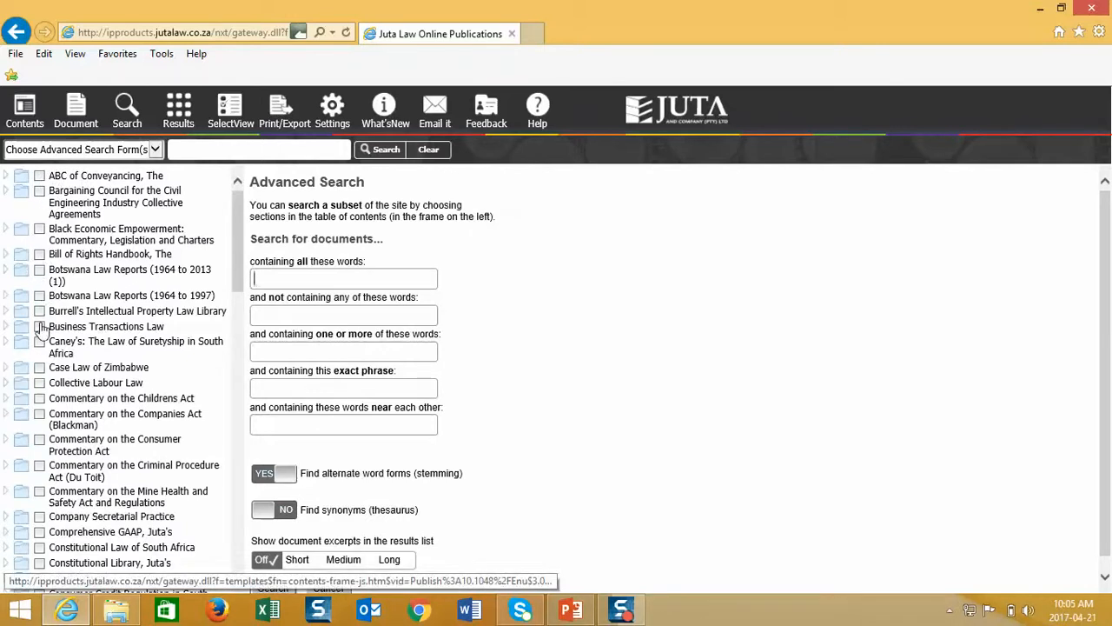
pyautogui.moveTo(222, 272)
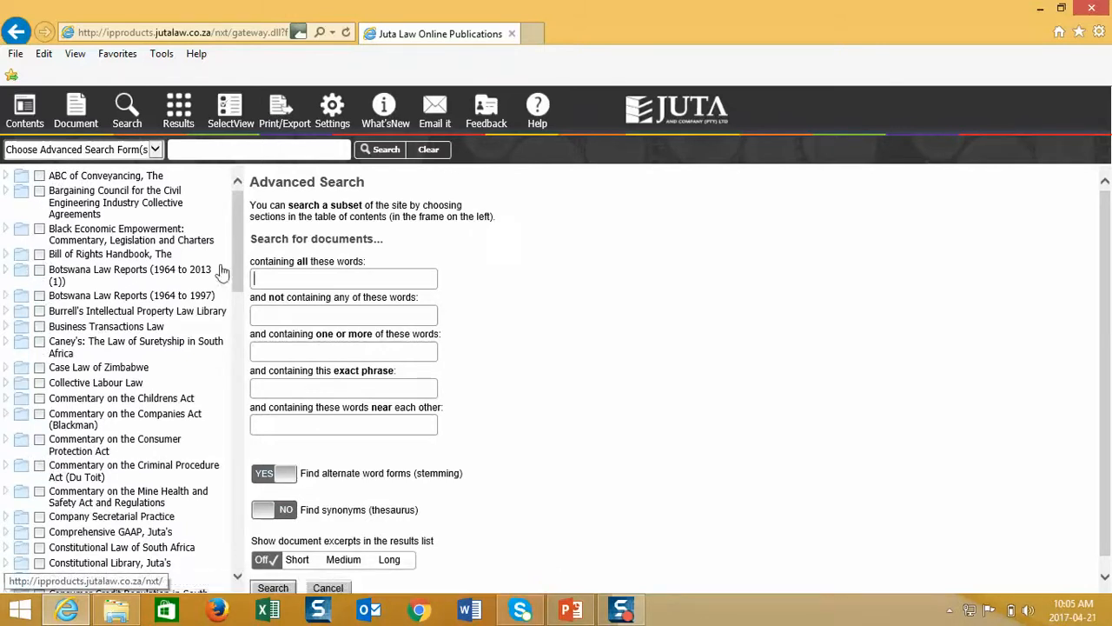
# Tick Unreported Judgments, Juta's and South African Law Reports (1947 to date) in the contents list.
pyautogui.scroll(-3)
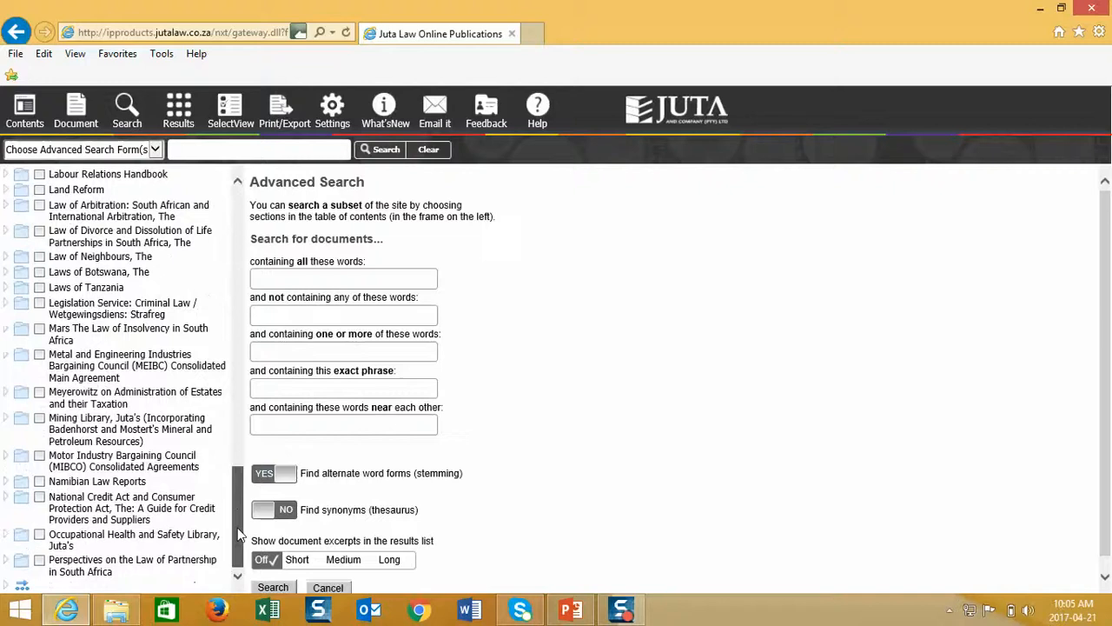
pyautogui.moveTo(169, 429)
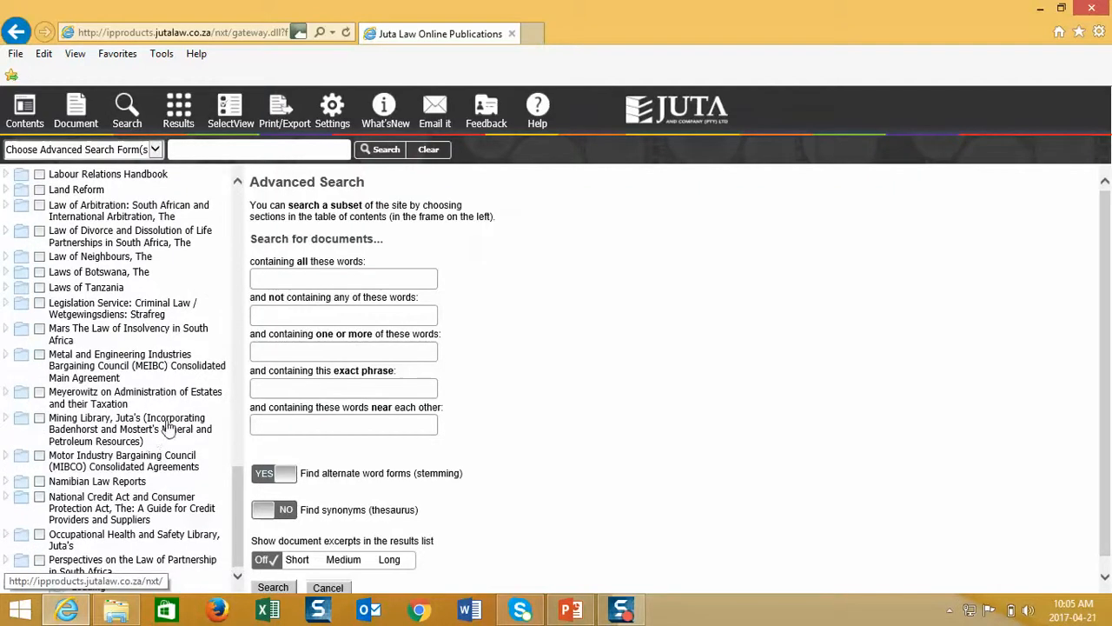
pyautogui.scroll(-3)
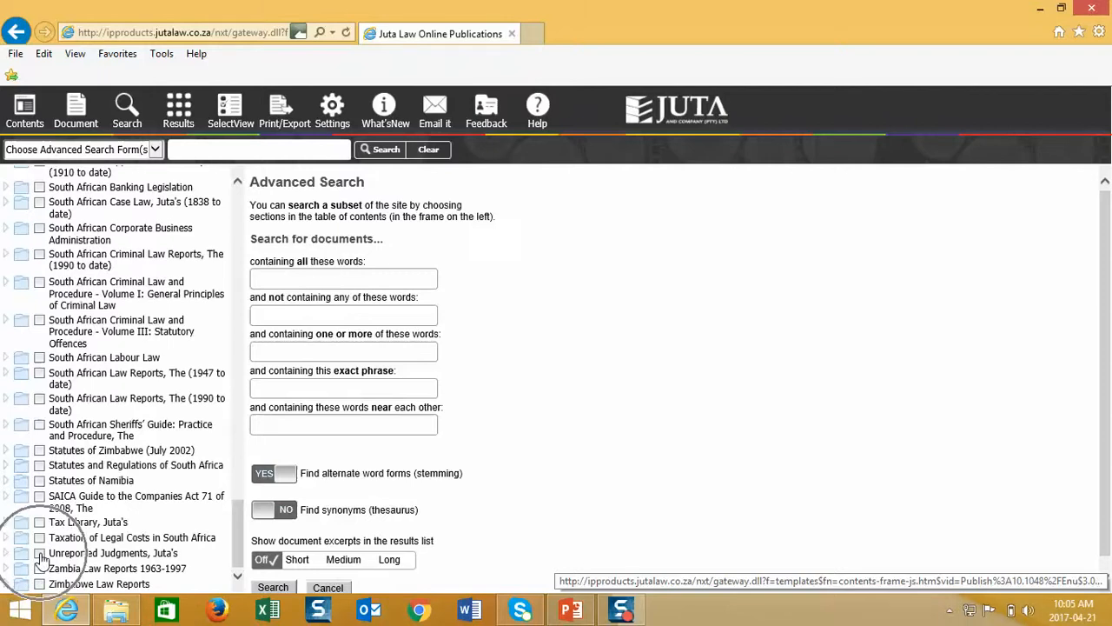
pyautogui.click(40, 553)
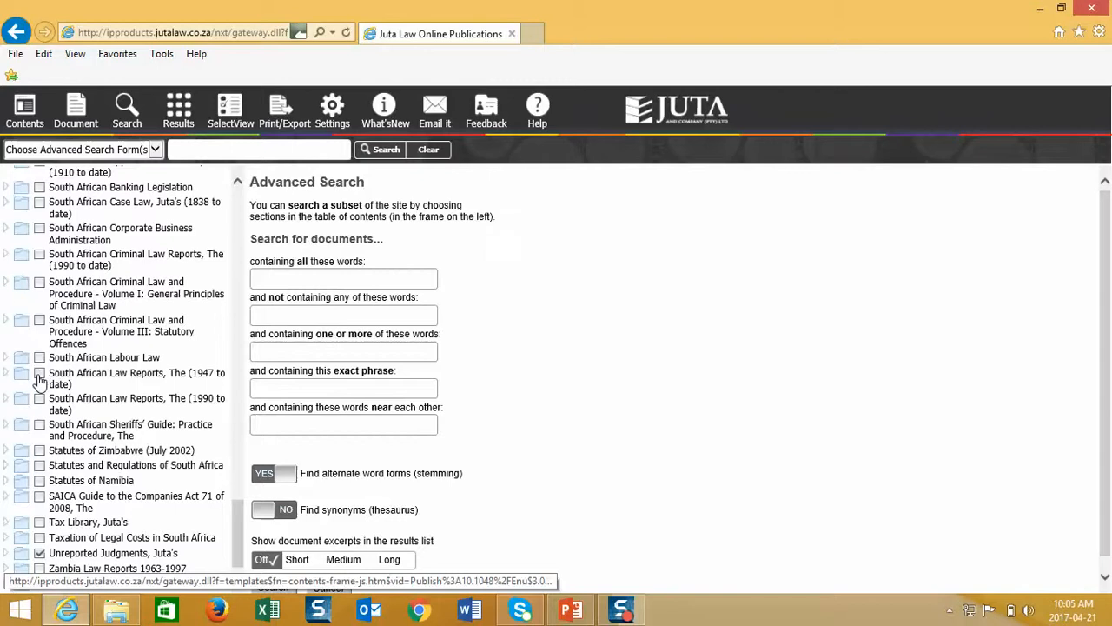
pyautogui.click(39, 373)
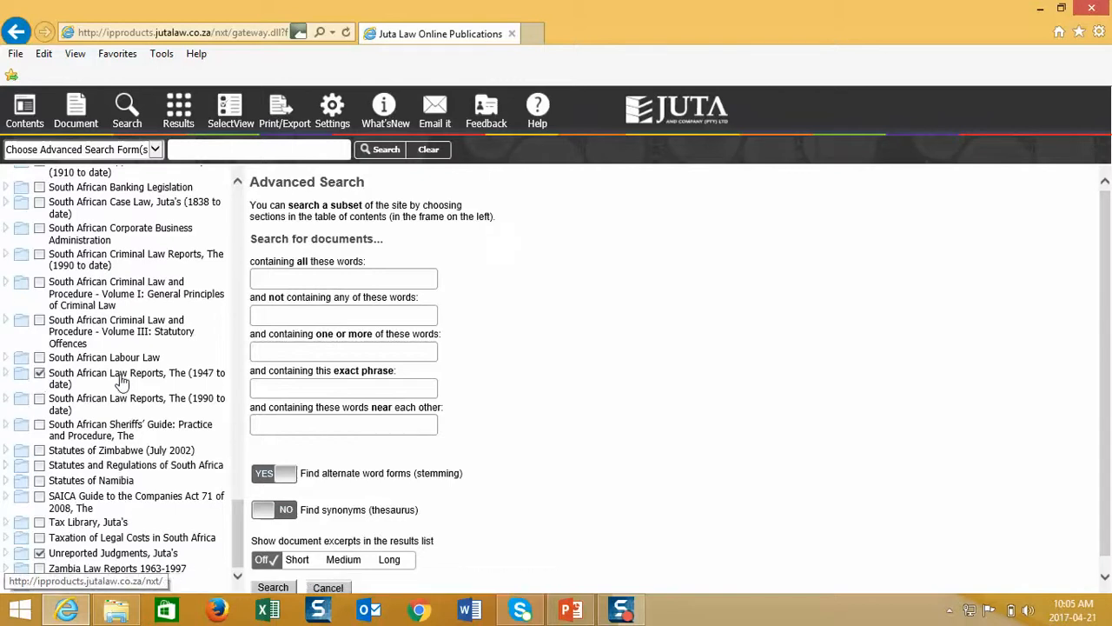
pyautogui.moveTo(121, 382)
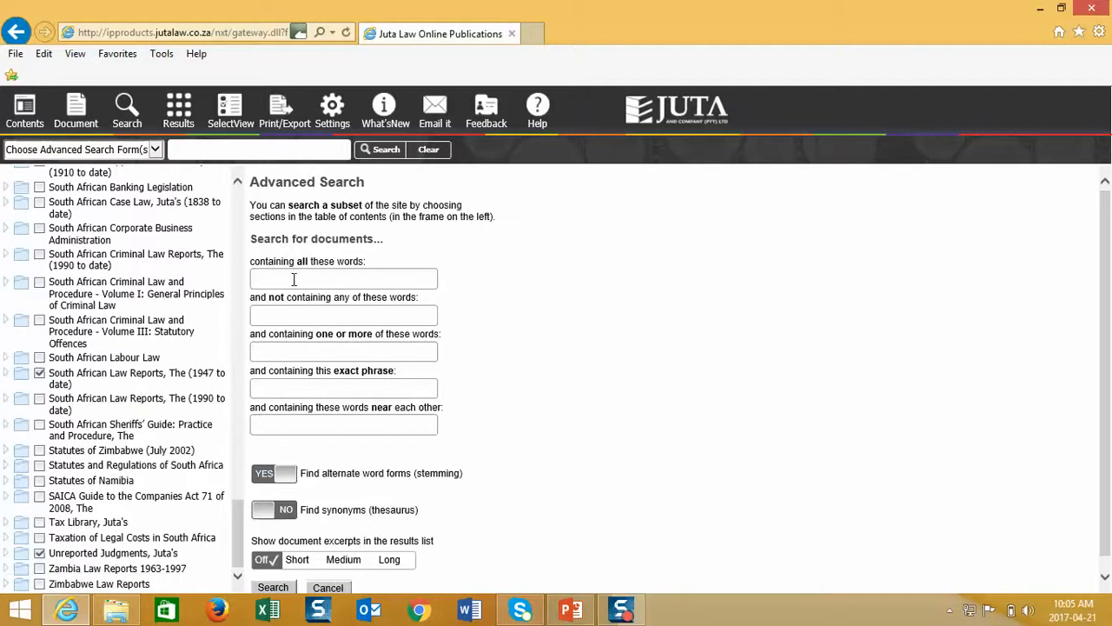
pyautogui.moveTo(298, 277)
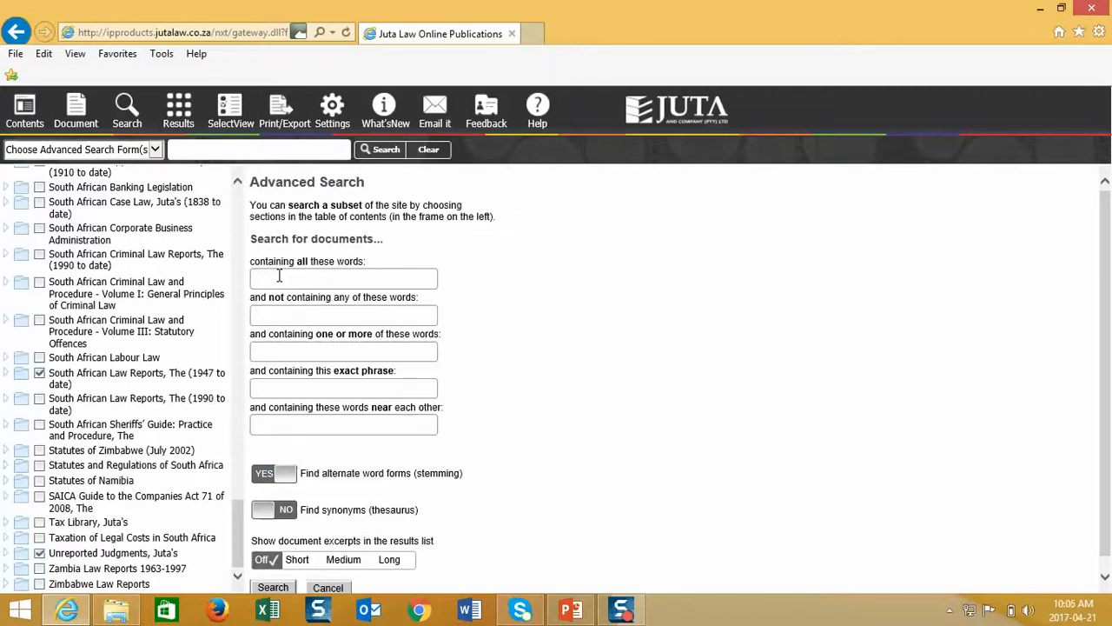
pyautogui.click(343, 277)
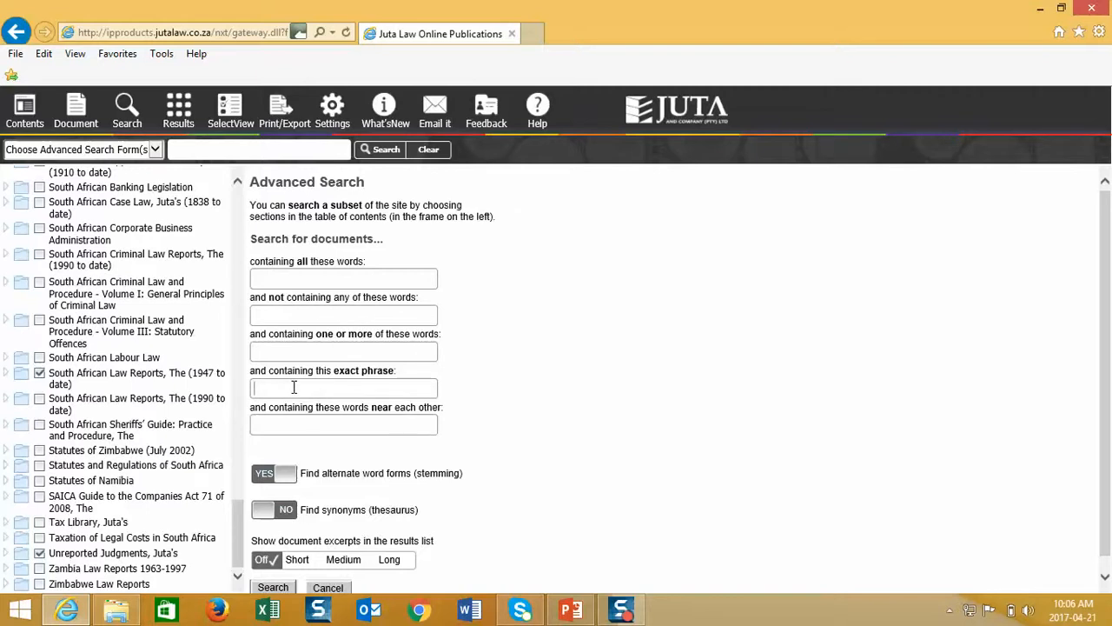
pyautogui.moveTo(117, 372)
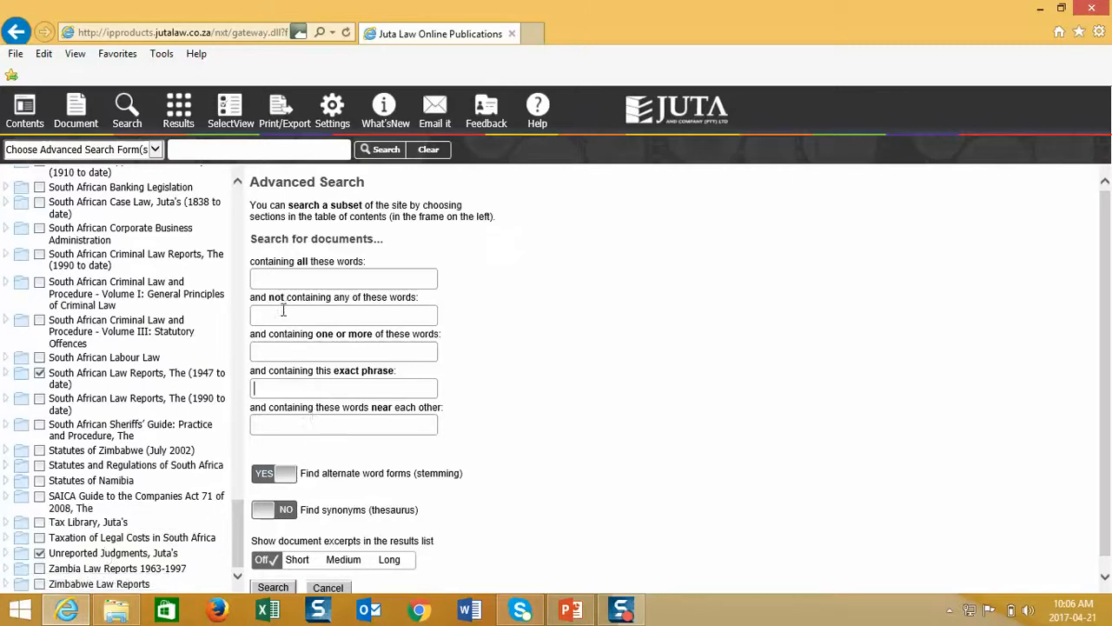
pyautogui.click(344, 316)
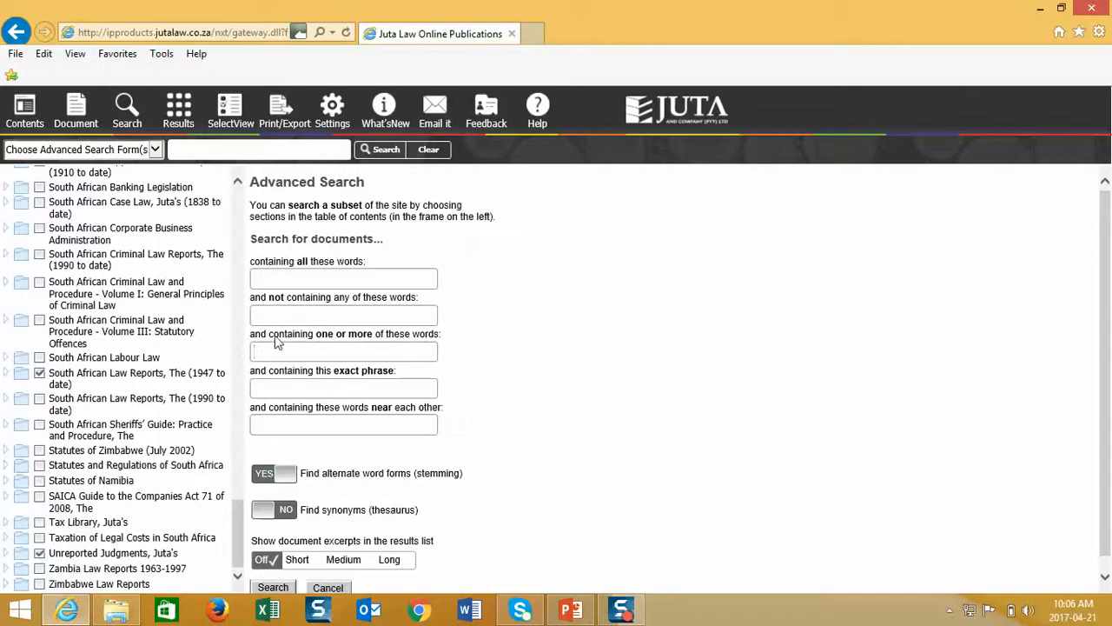
pyautogui.moveTo(297, 419)
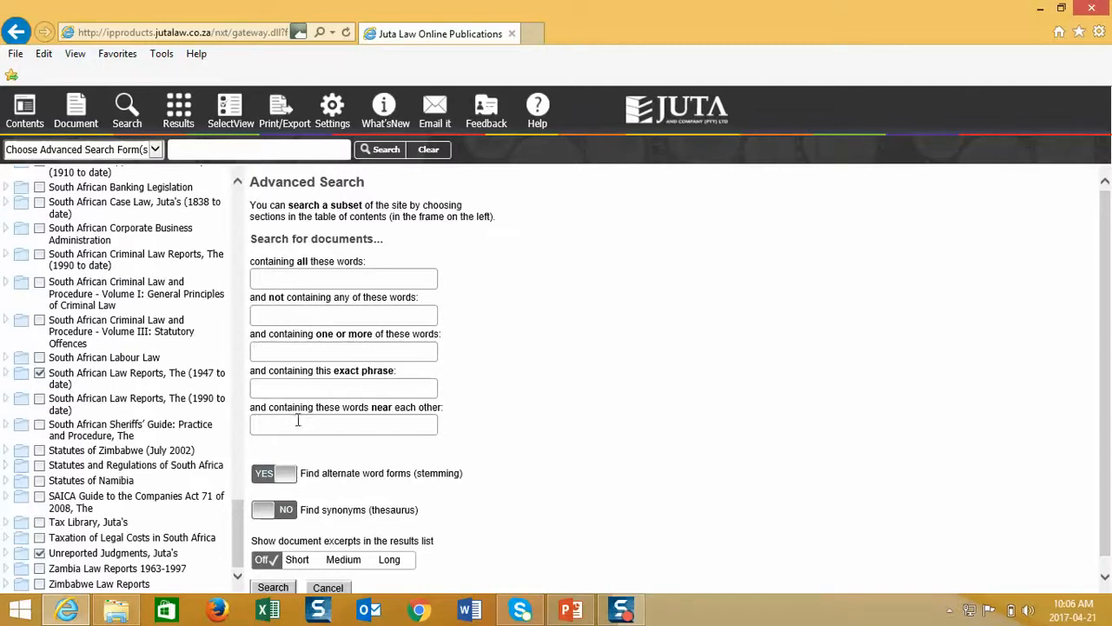
pyautogui.moveTo(286, 386)
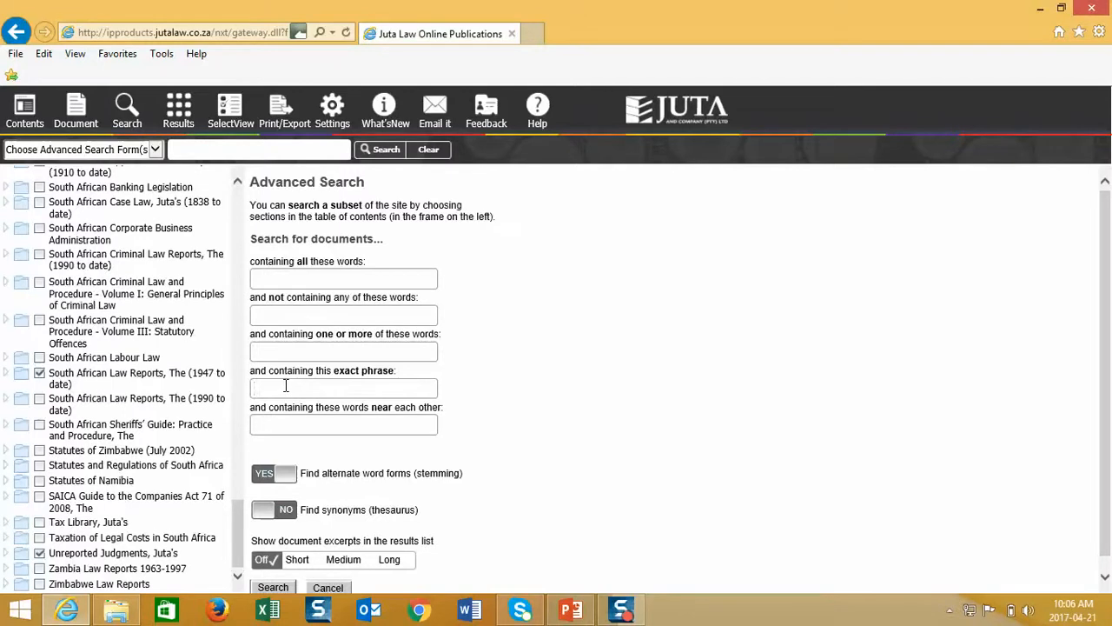
# Enter the exact phrase 'medical malpractice' from the suggestion and run the search.
pyautogui.write('med')
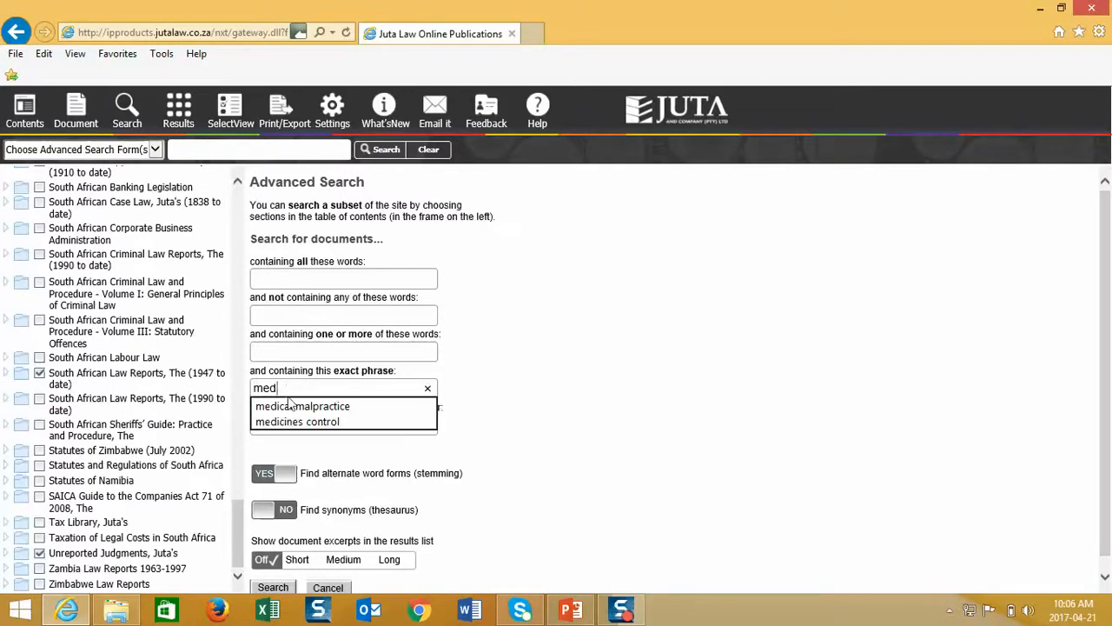
pyautogui.click(303, 405)
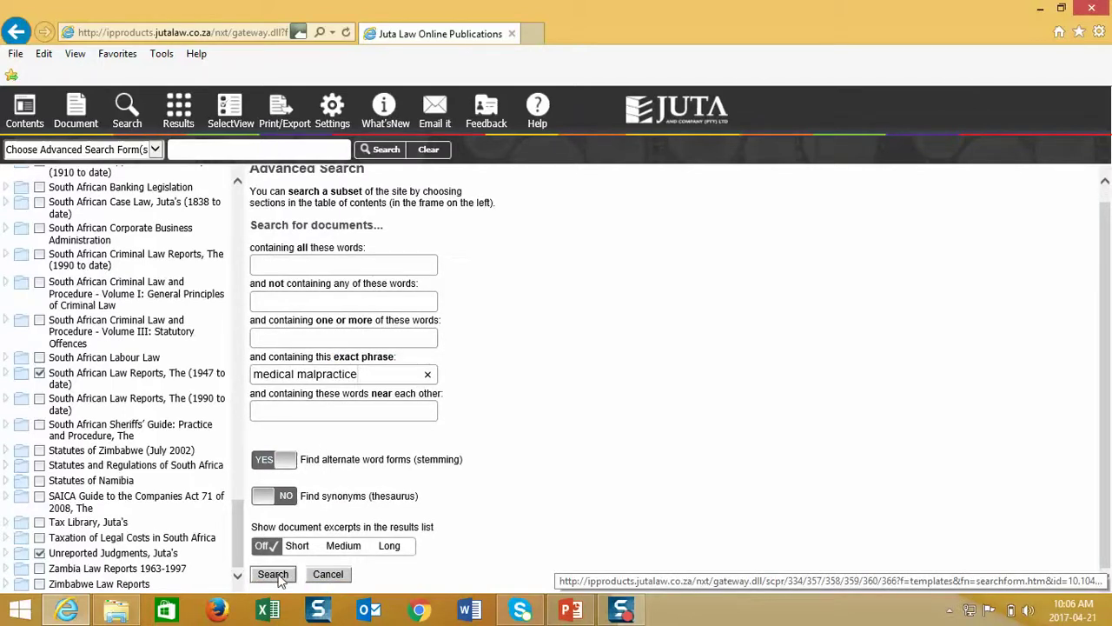
pyautogui.click(273, 575)
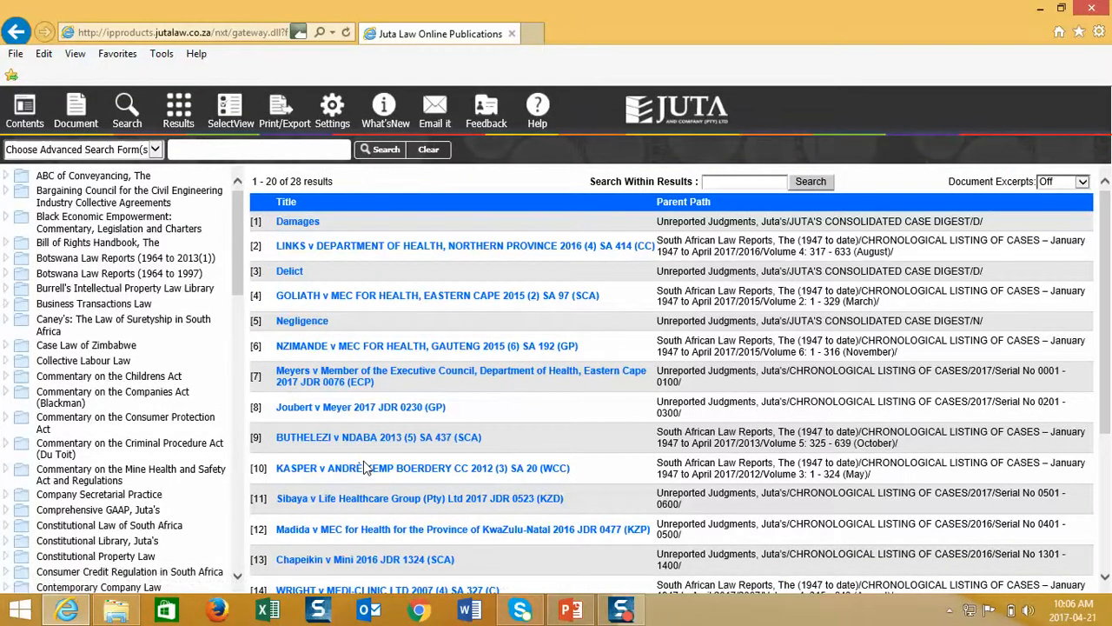
pyautogui.moveTo(320, 352)
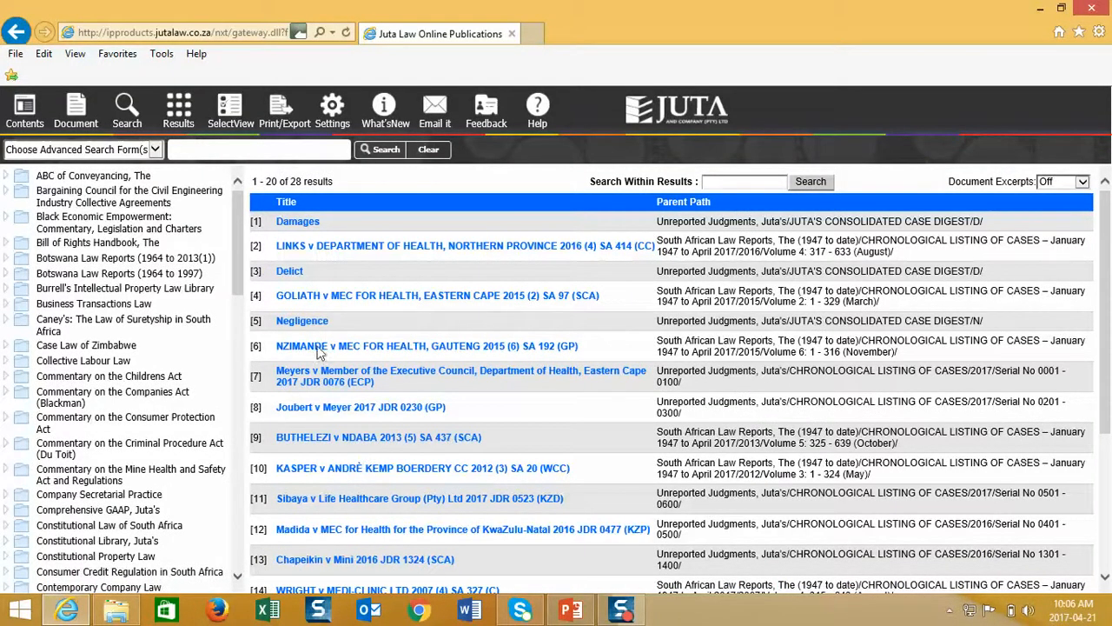
pyautogui.moveTo(417, 227)
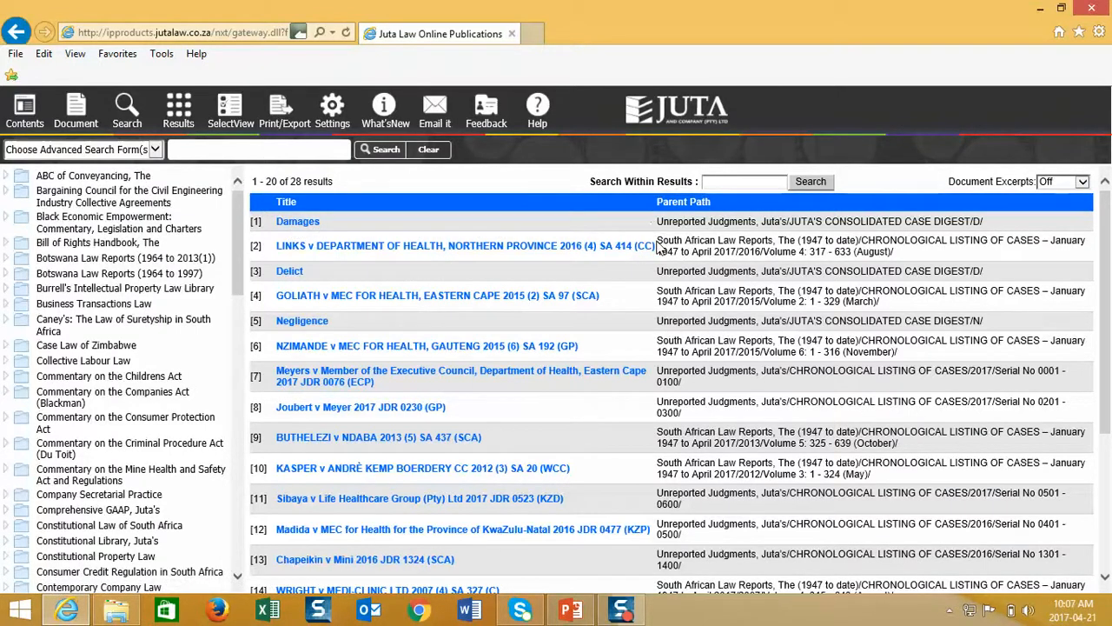
pyautogui.moveTo(461, 259)
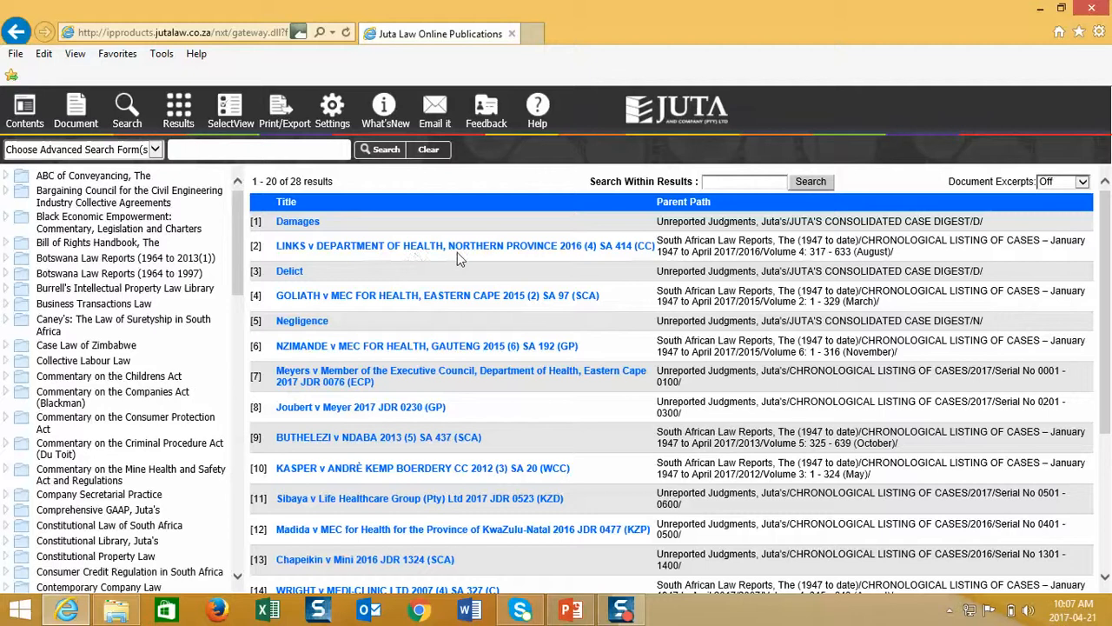
pyautogui.moveTo(683, 263)
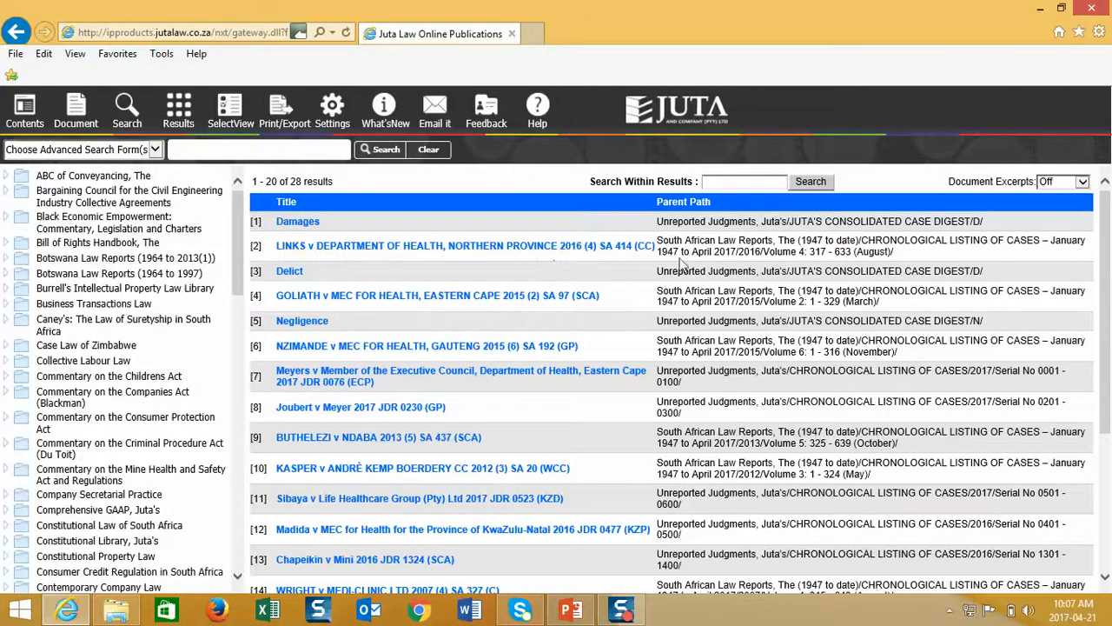
pyautogui.moveTo(807, 251)
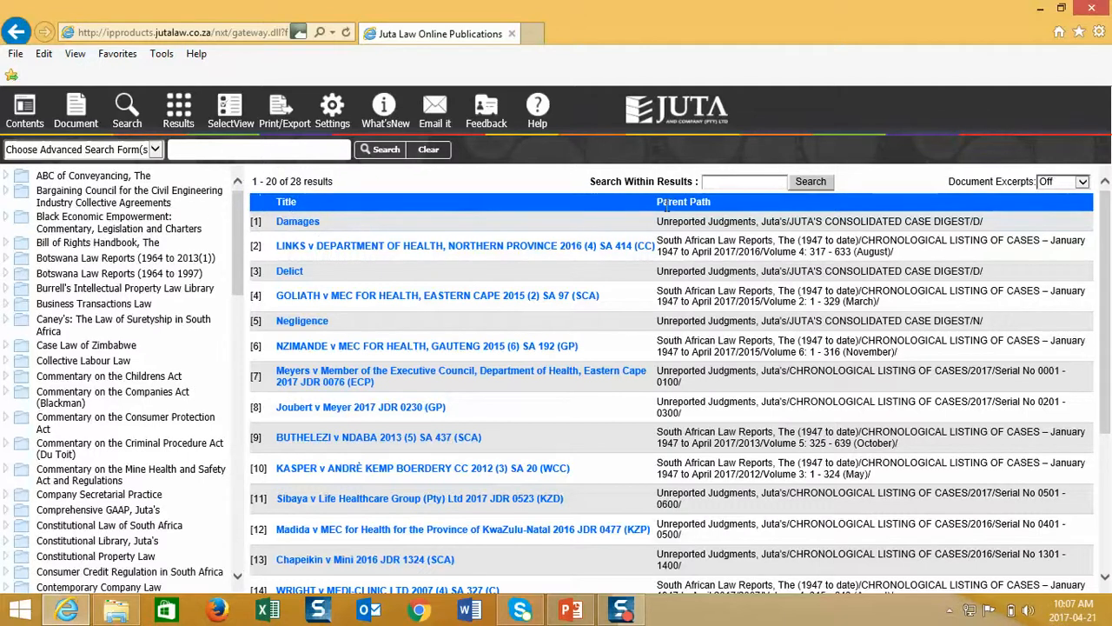
pyautogui.moveTo(414, 317)
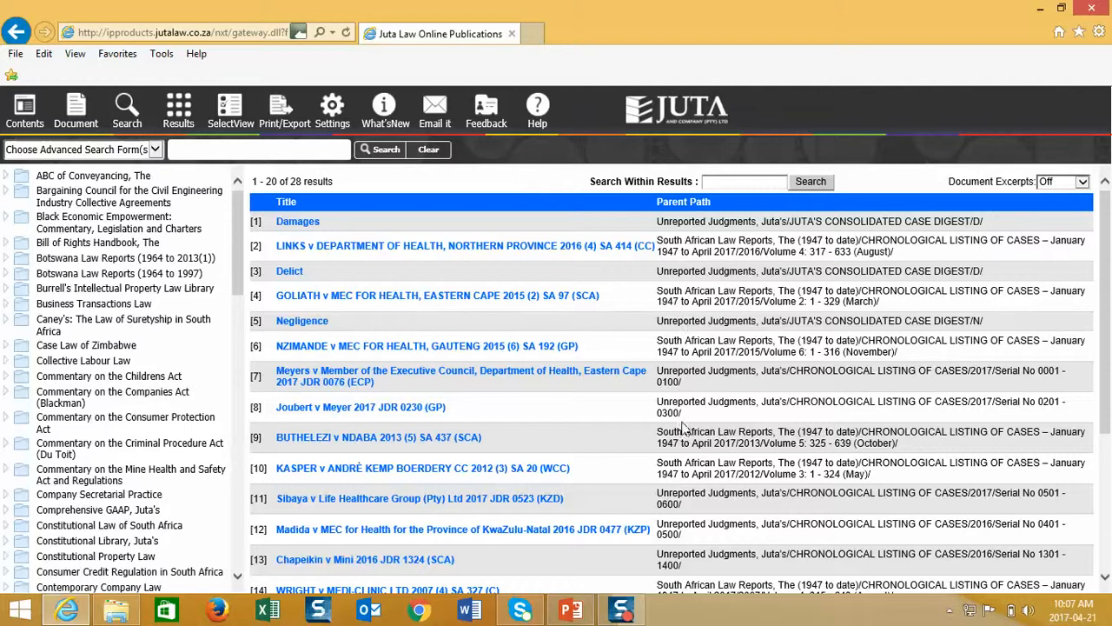
pyautogui.moveTo(711, 418)
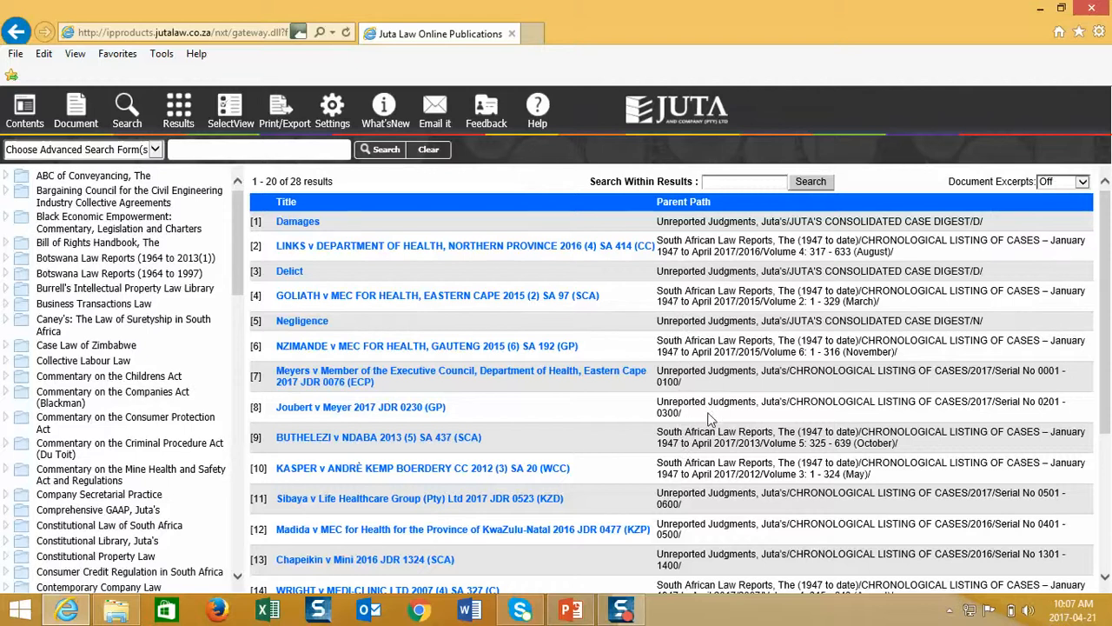
pyautogui.moveTo(461, 389)
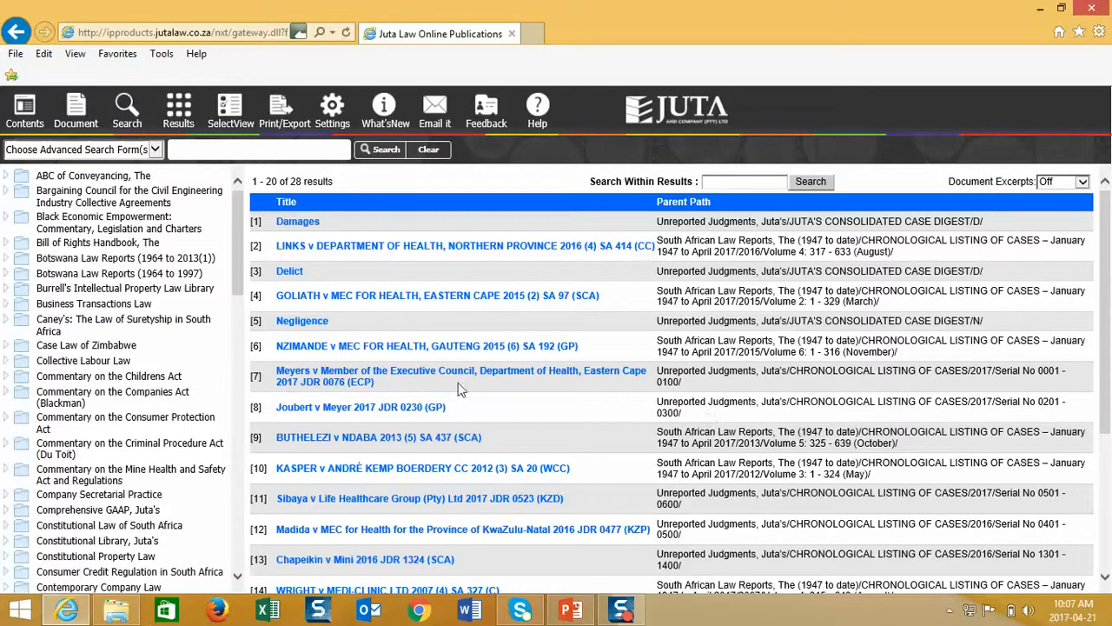
pyautogui.moveTo(1058, 190)
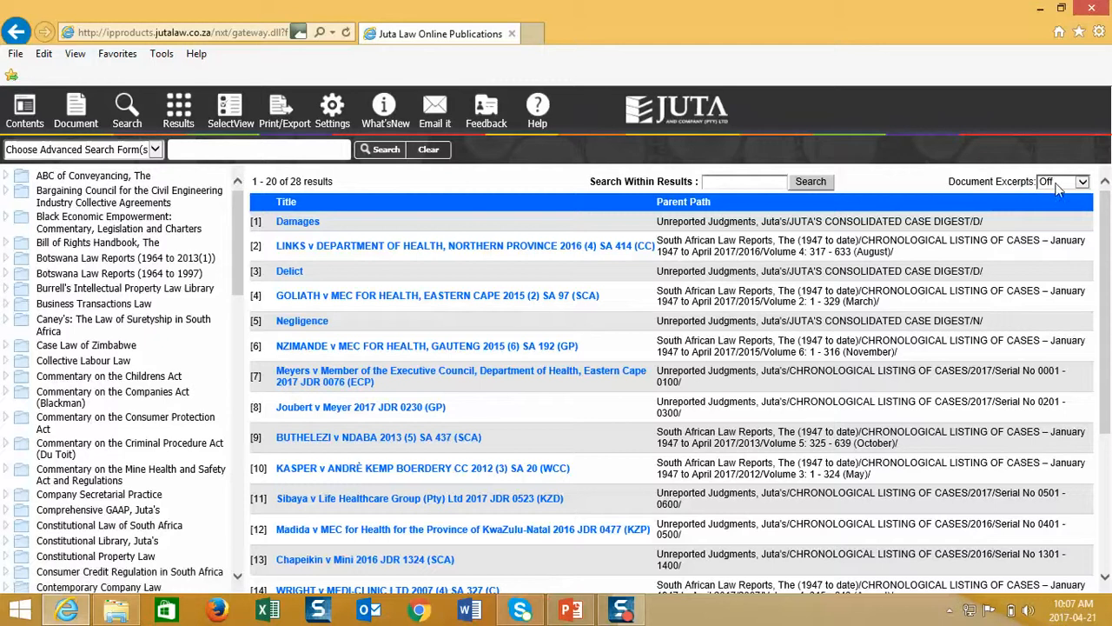
# Switch document excerpts to Long and scroll through the 28 results.
pyautogui.click(1087, 181)
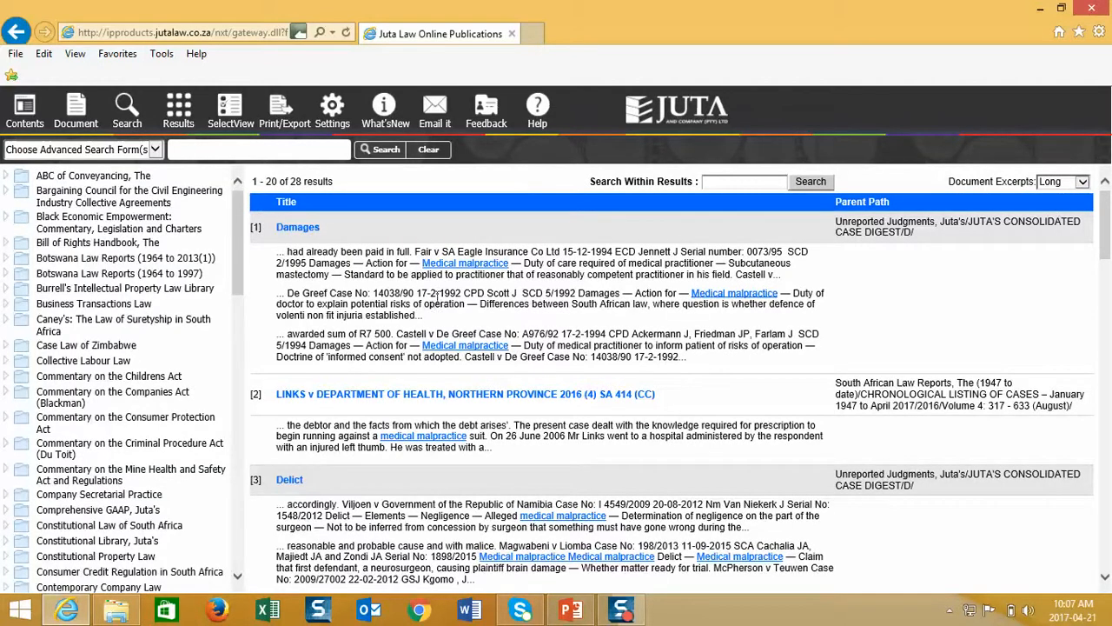
pyautogui.moveTo(457, 263)
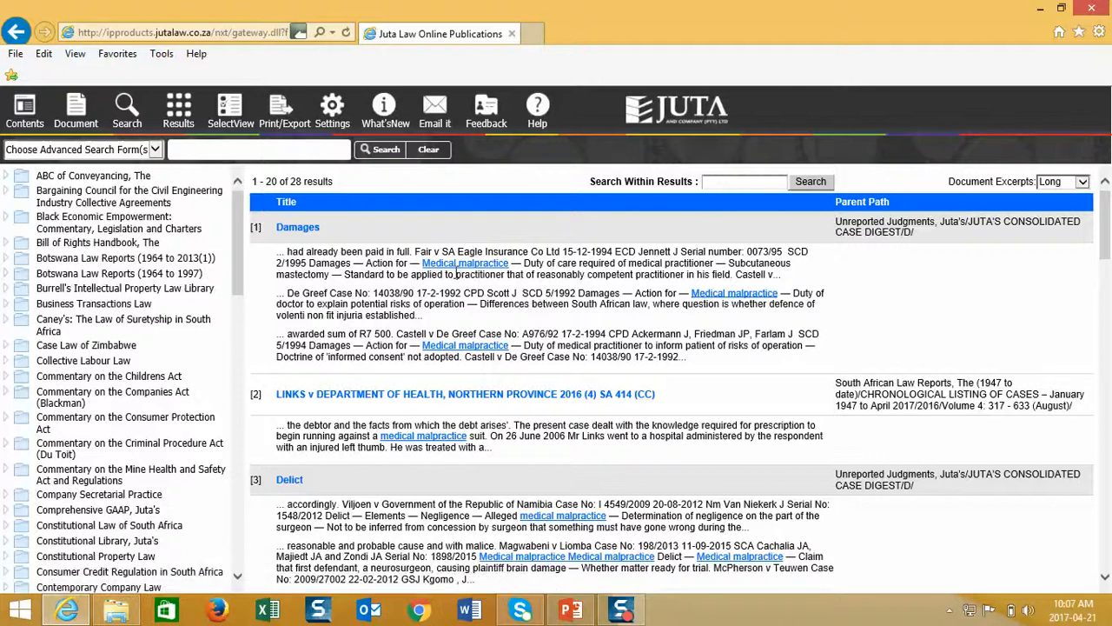
pyautogui.moveTo(733, 292)
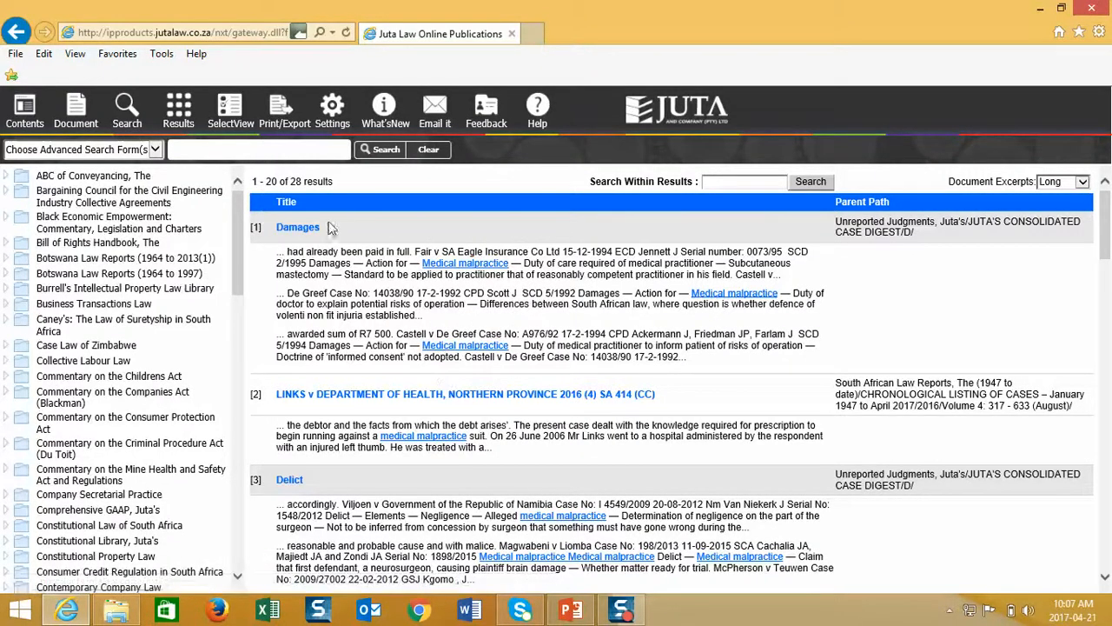
pyautogui.scroll(-3)
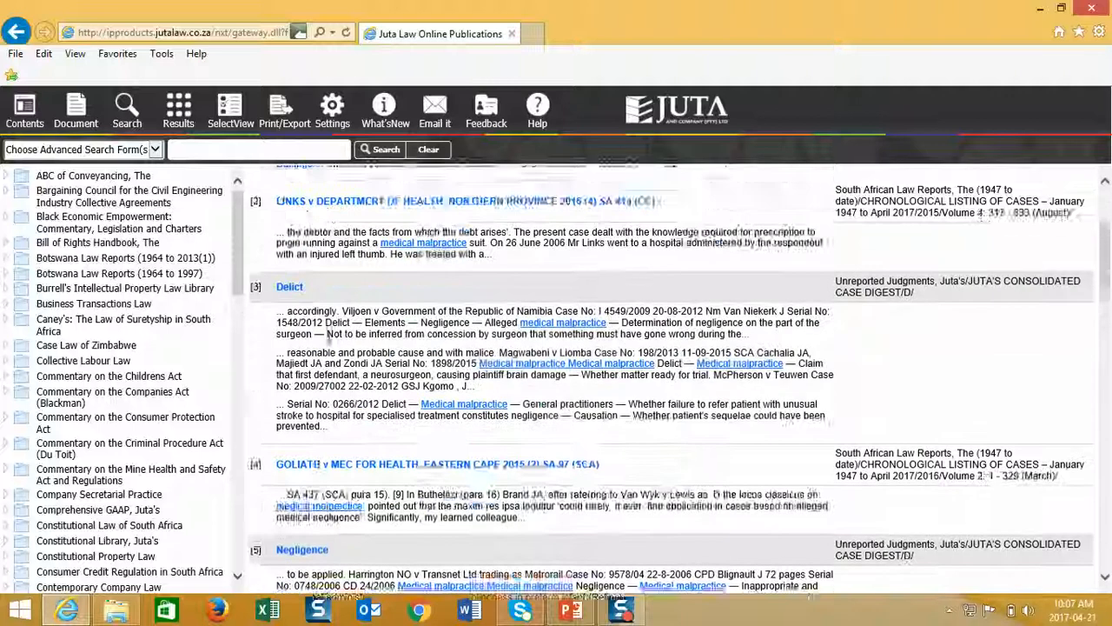
pyautogui.scroll(3)
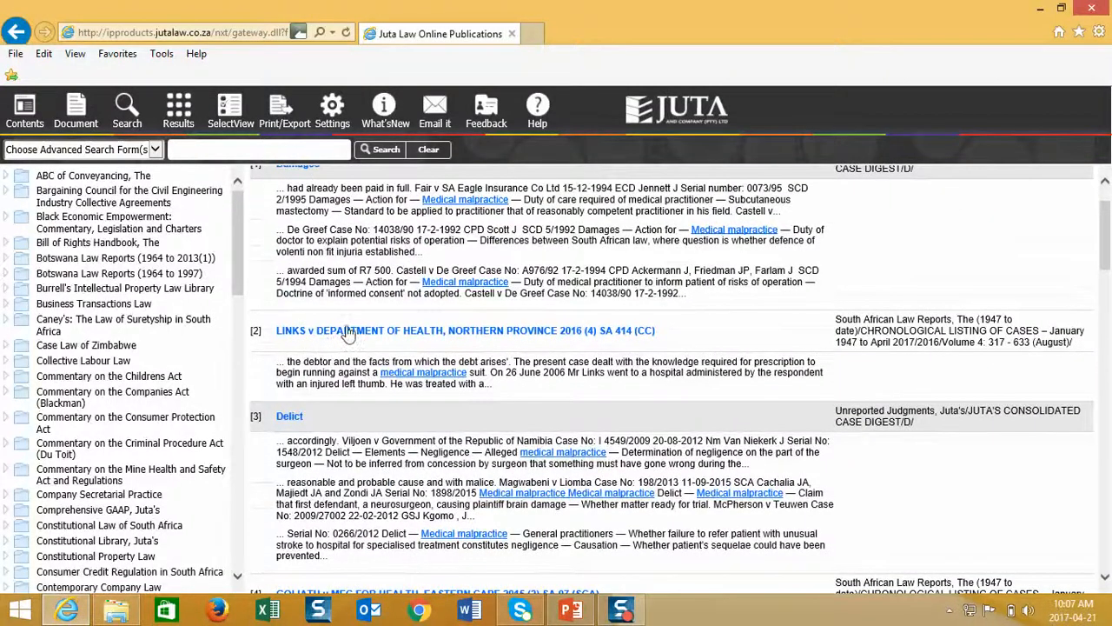
# Open the LINKS v Department of Health, Northern Province 2016 (4) SA 414 (CC) judgment.
pyautogui.click(350, 330)
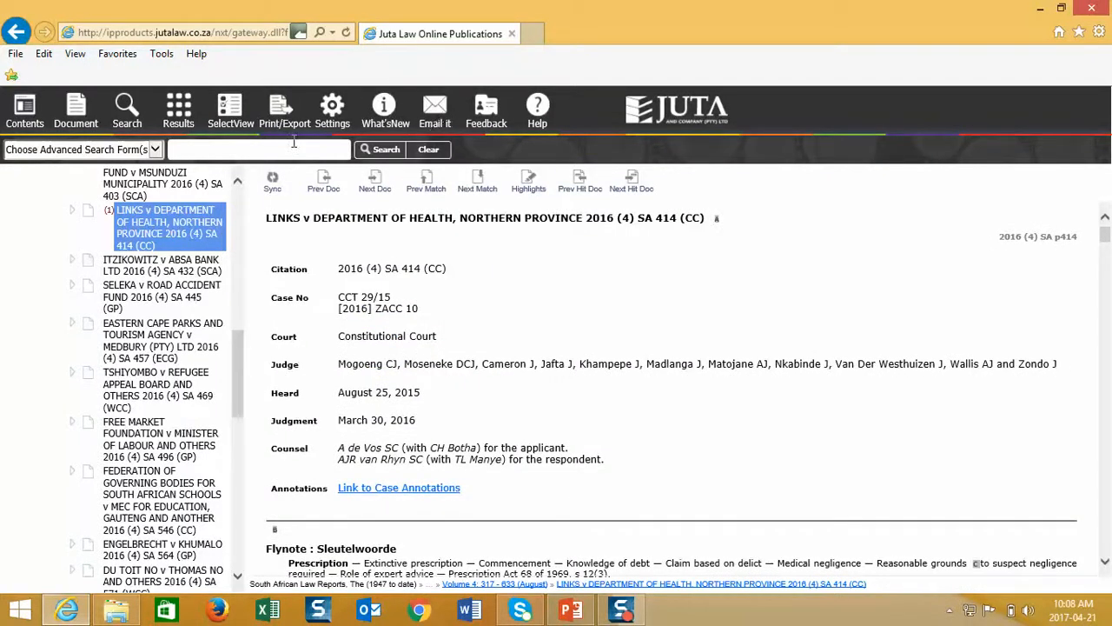
pyautogui.moveTo(393, 281)
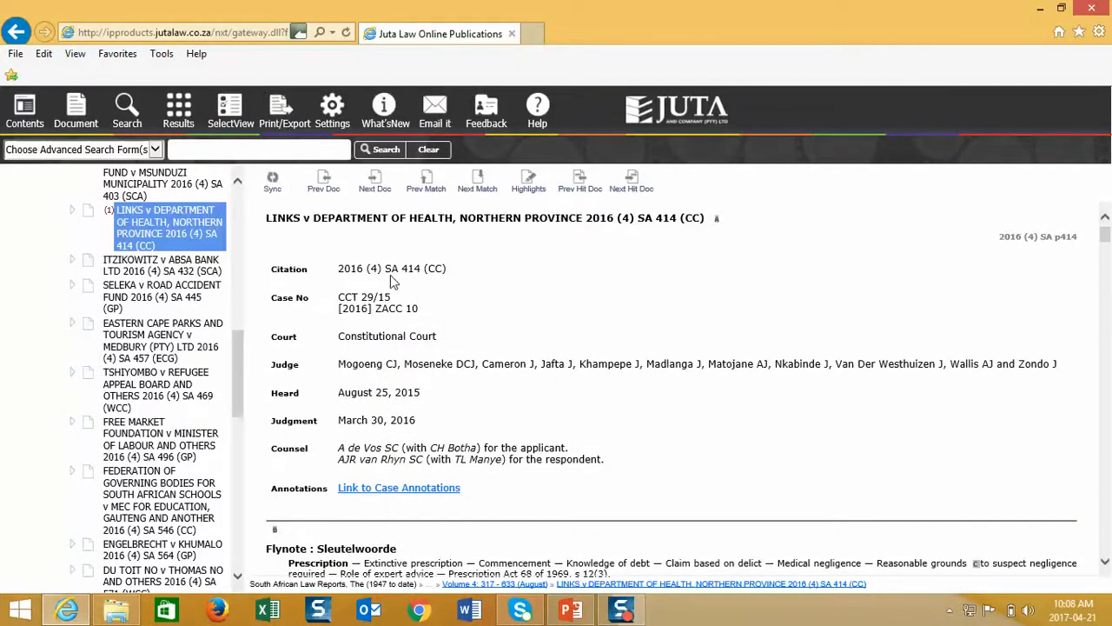